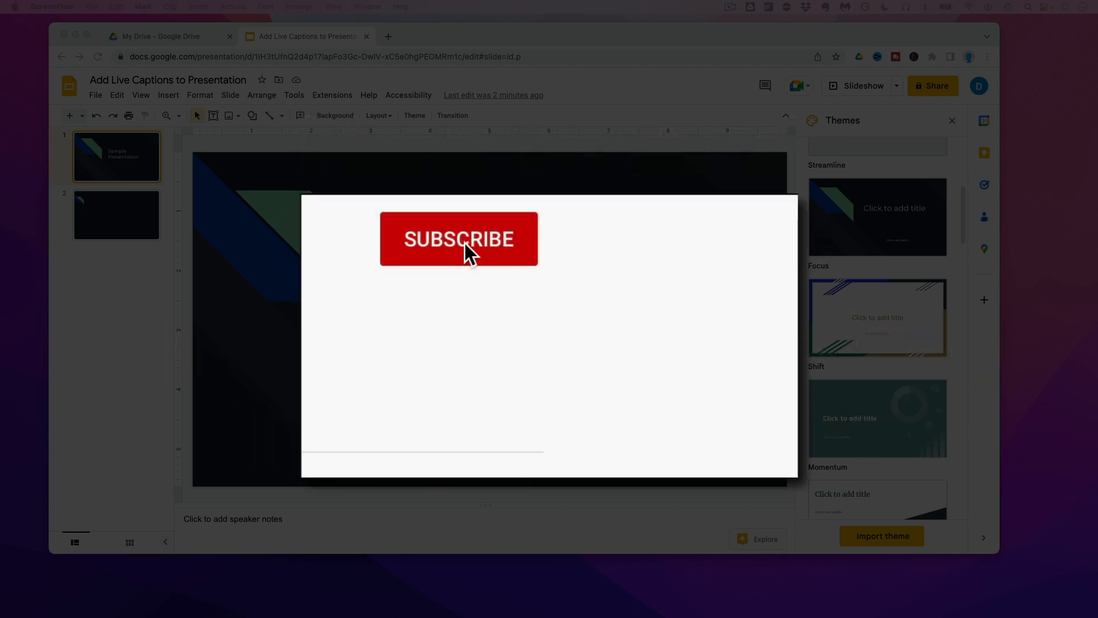
Start the Sample Presentation deck as a full-screen slideshow
left_click(458, 239)
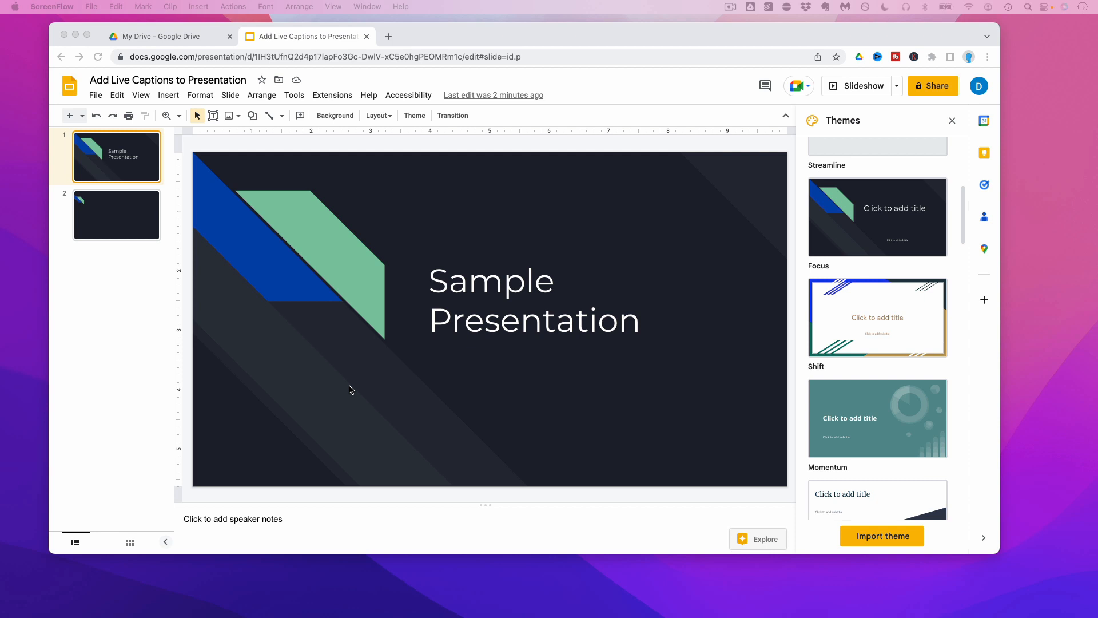
mouse_move(345, 393)
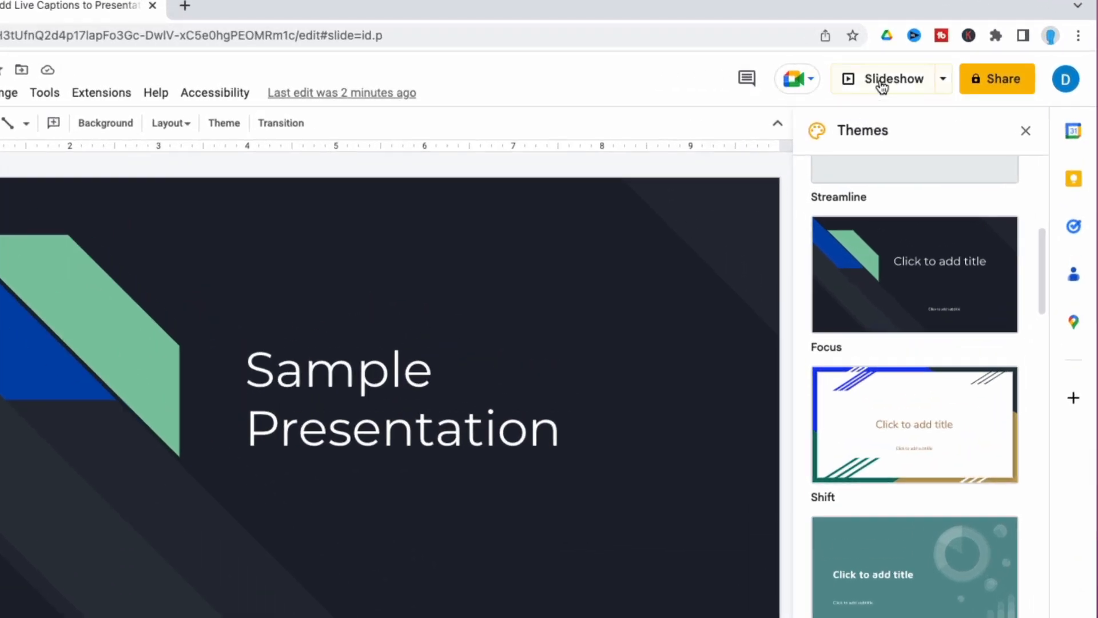
mouse_move(884, 85)
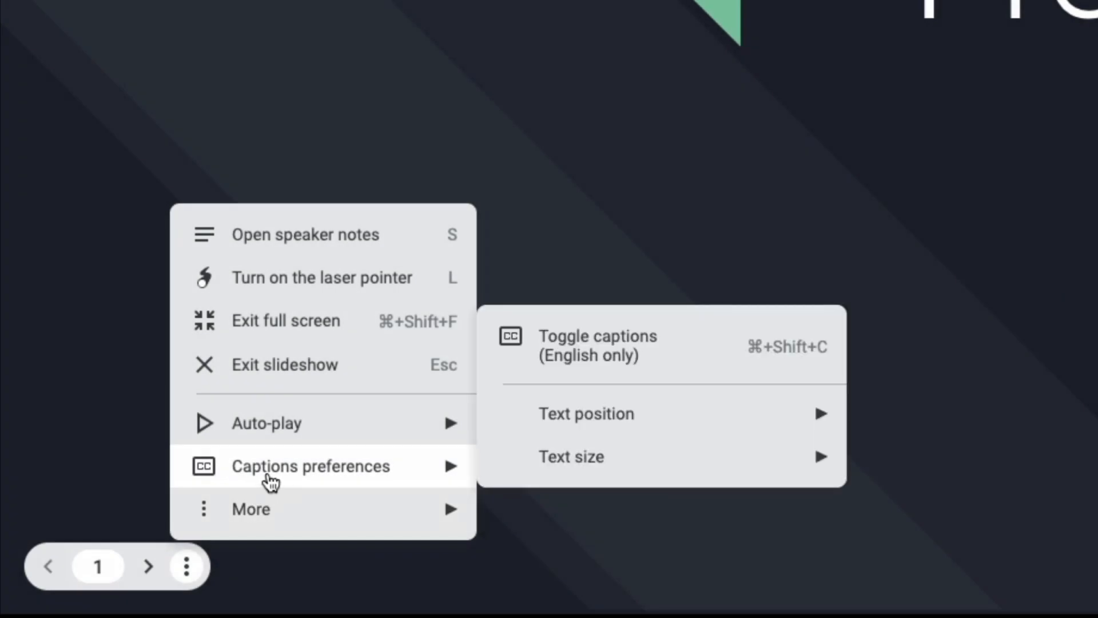
mouse_move(608, 362)
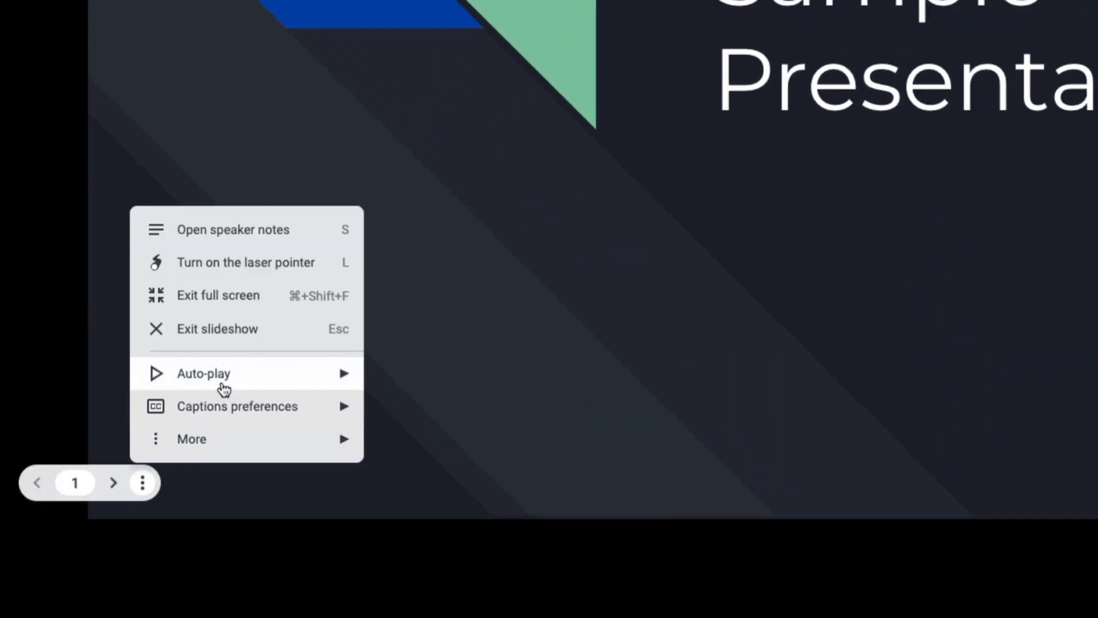
Reveal the caption Text position choices, Top and Bottom, with Bottom current
left_click(236, 406)
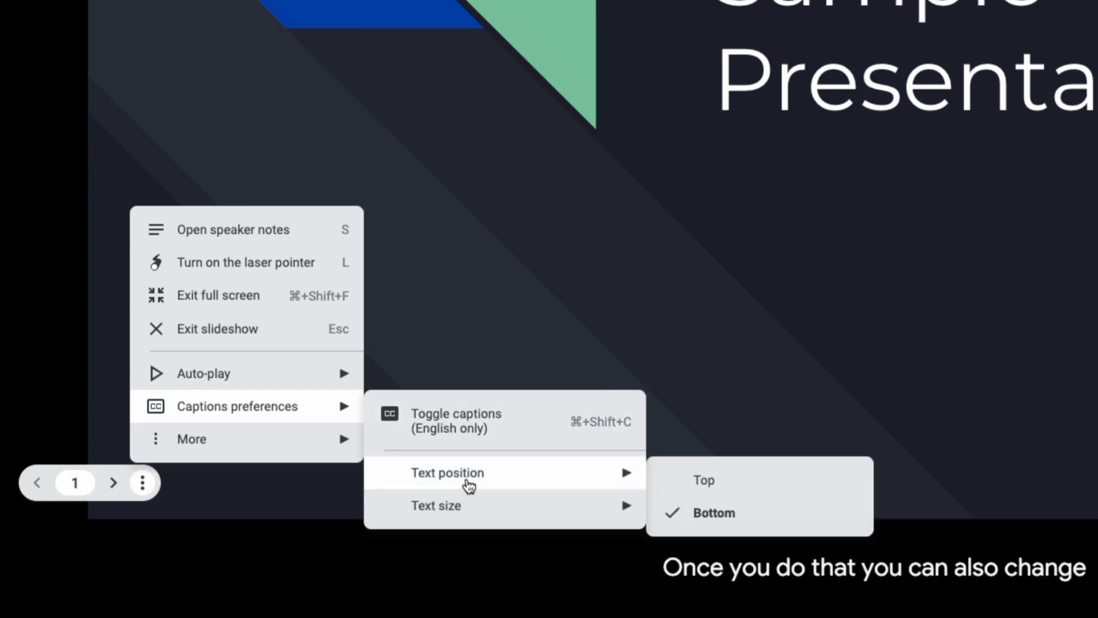